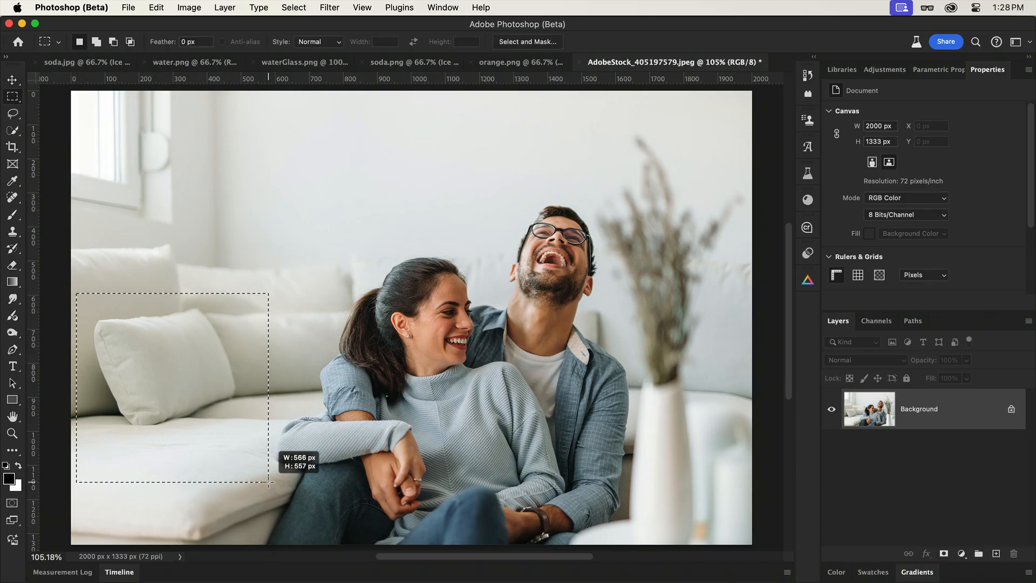
# Switch to the soda.png document to select an area inside the glass.
pyautogui.click(992, 180)
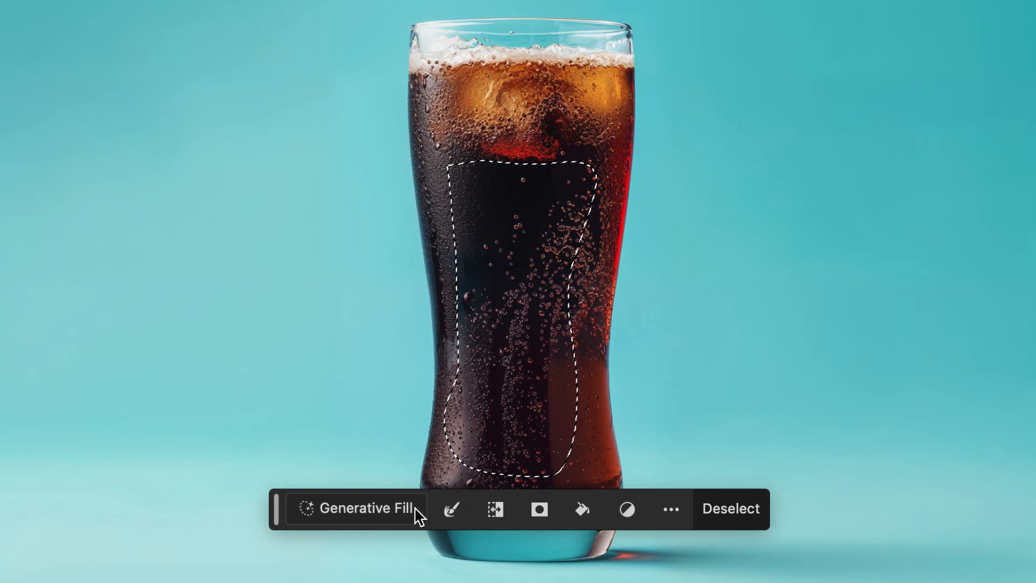
# Generate 'Ice cubes' inside the glass selection and browse the three variations.
pyautogui.click(362, 508)
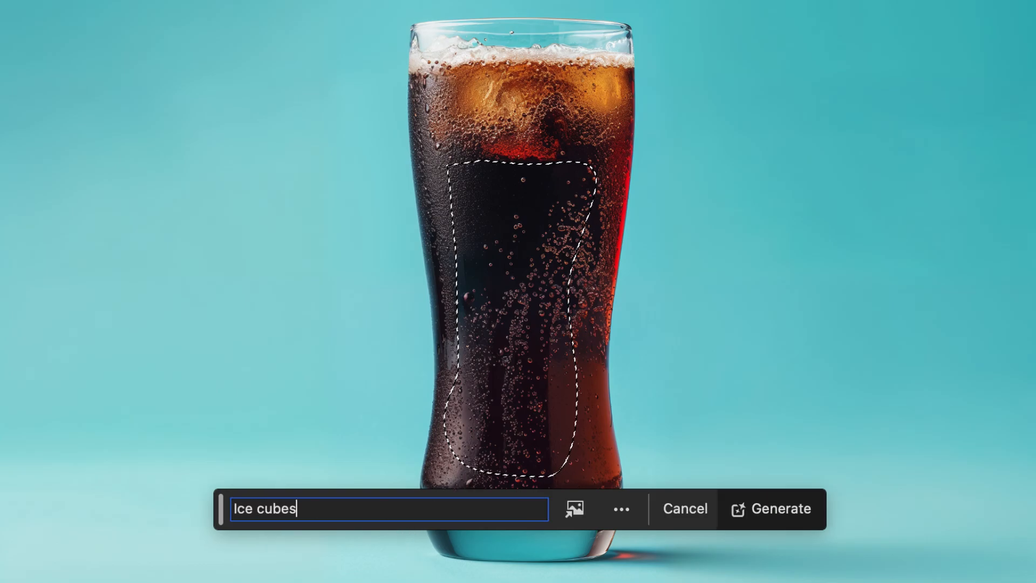
pyautogui.click(771, 509)
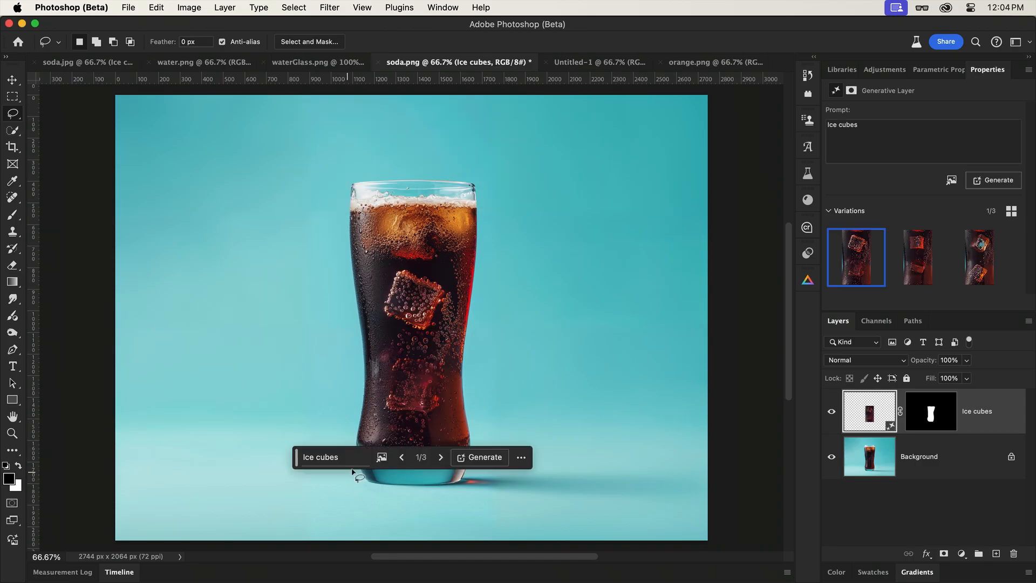
pyautogui.click(440, 457)
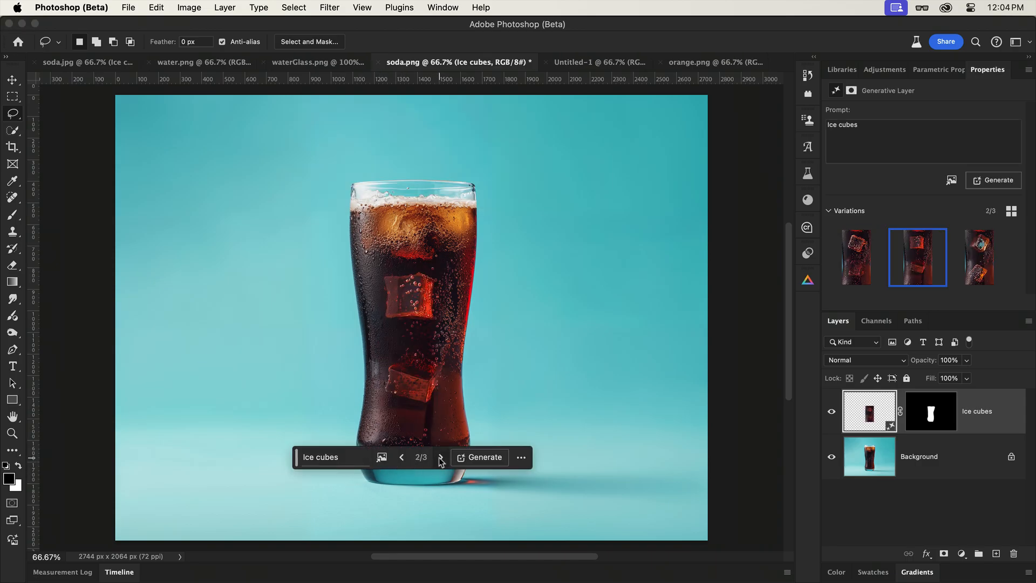
pyautogui.click(441, 457)
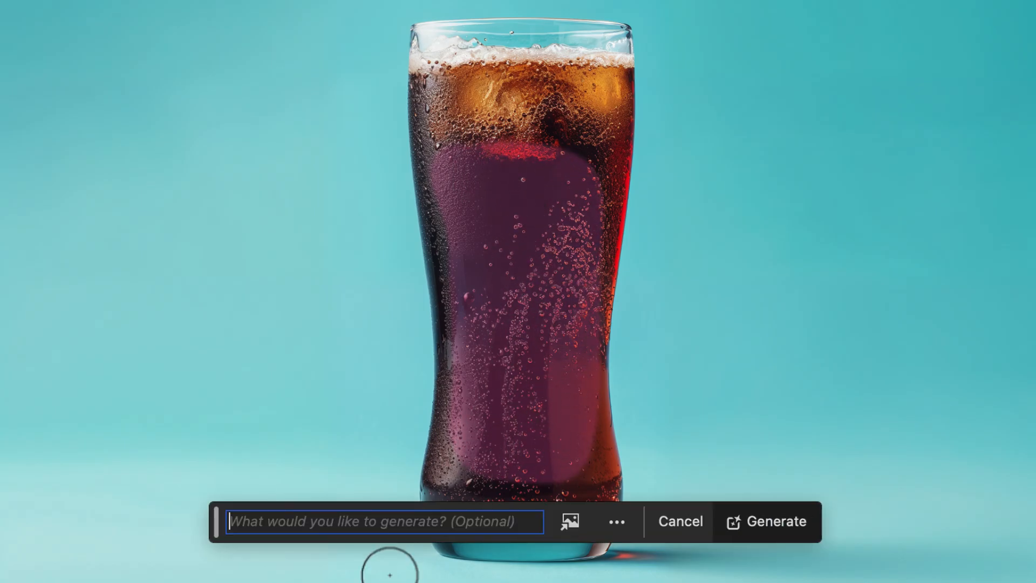
# Regenerate the ice cubes for the refined selection and view the second and third variations.
pyautogui.click(766, 521)
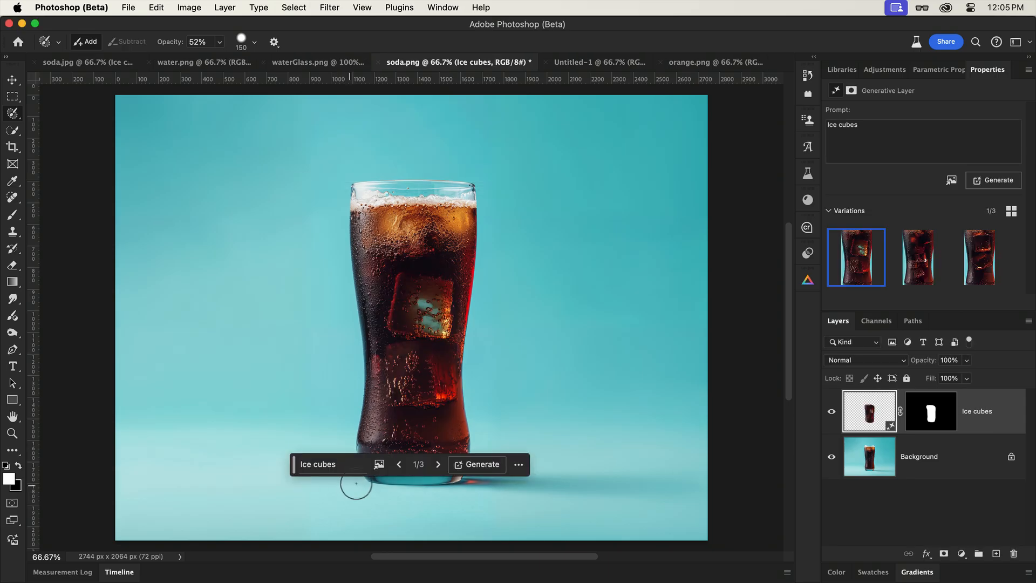
pyautogui.click(438, 464)
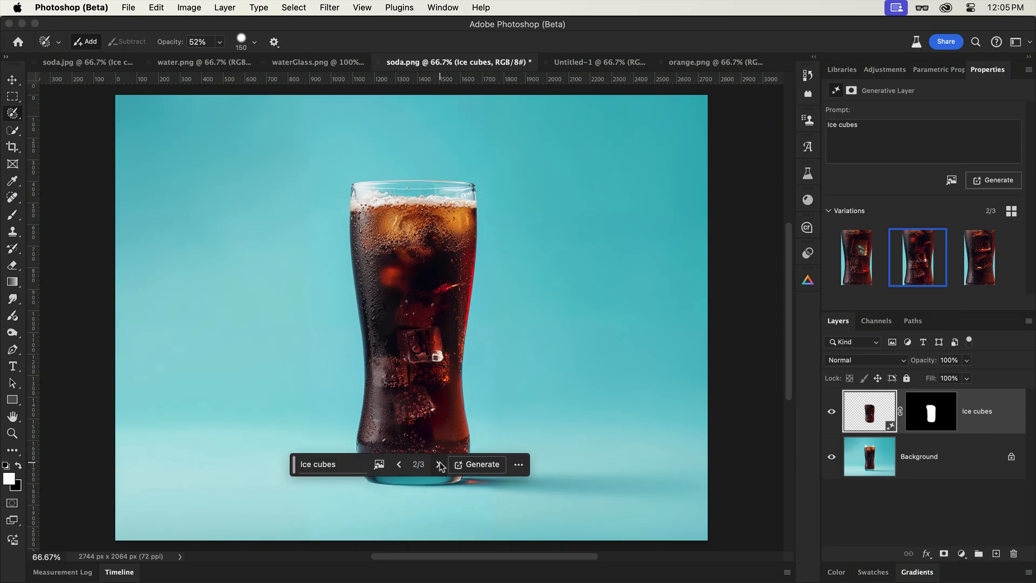
pyautogui.click(438, 464)
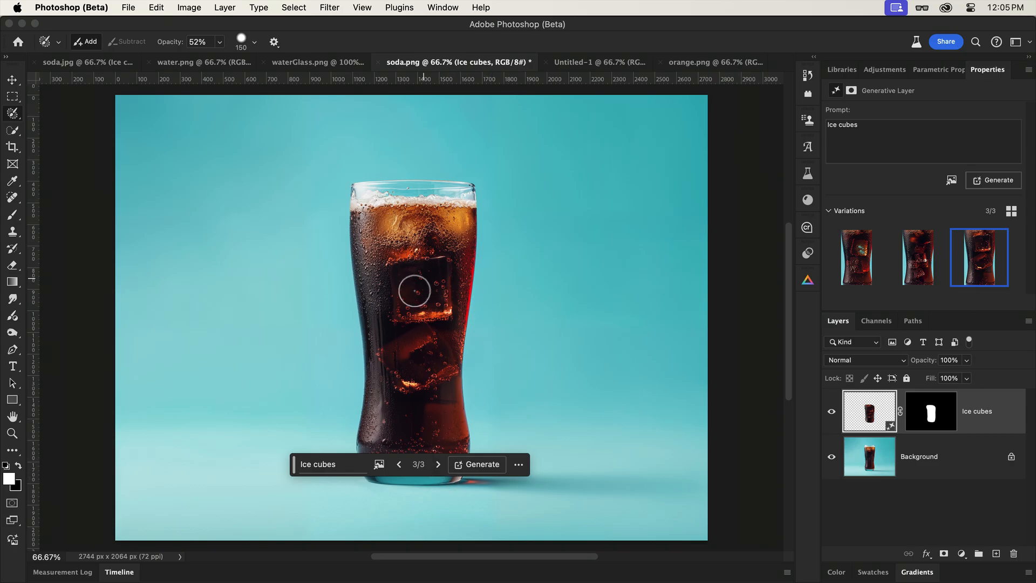
pyautogui.click(700, 62)
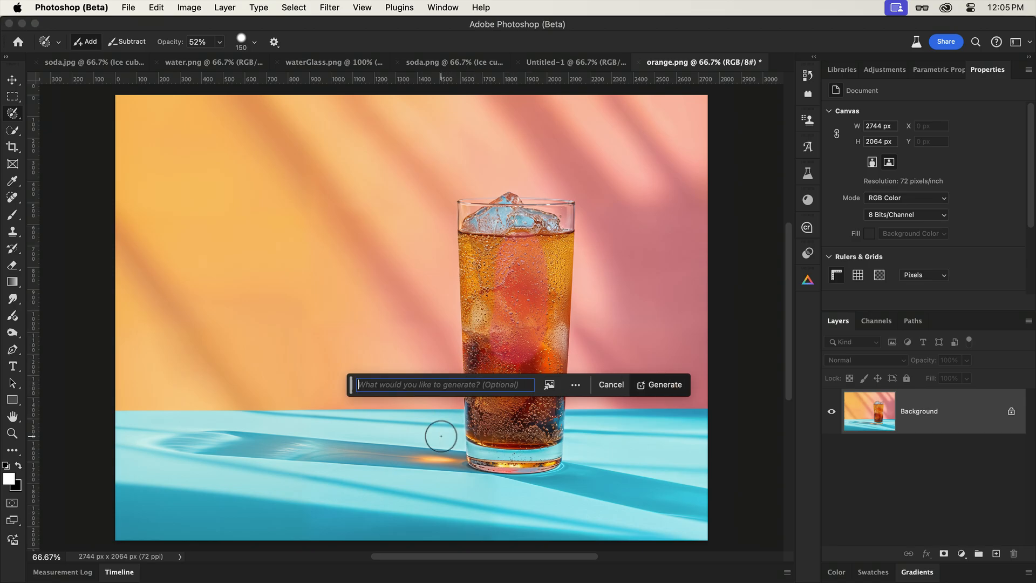
# Generate a 'Slice of lemon' fill in the orange drink image.
pyautogui.write('Slice of lemon')
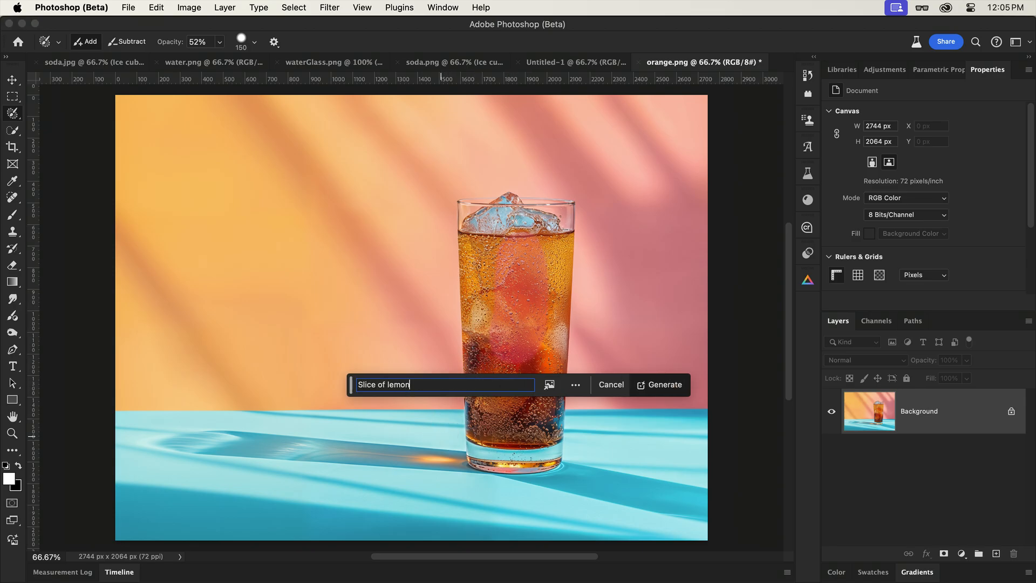
pyautogui.click(659, 385)
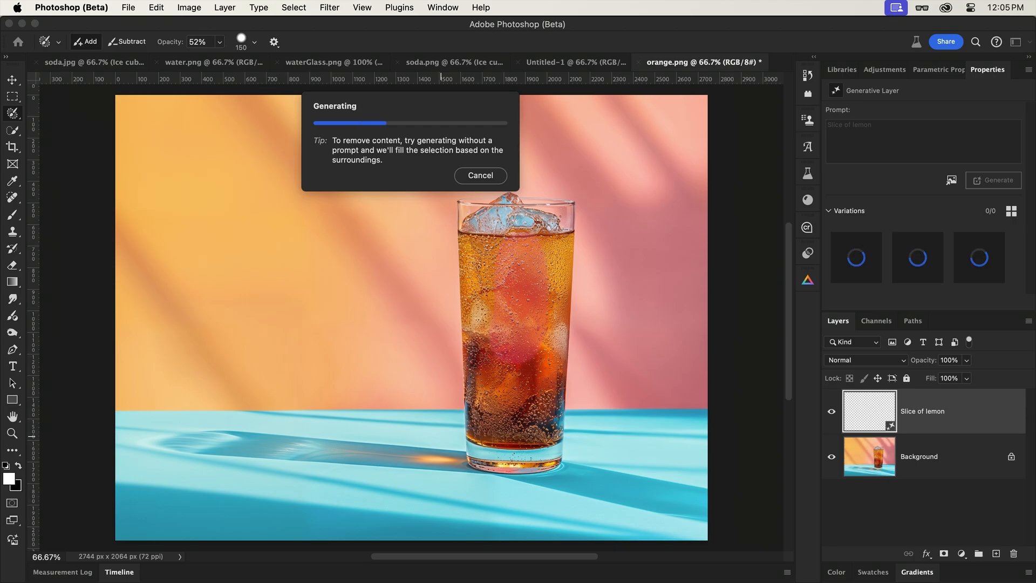